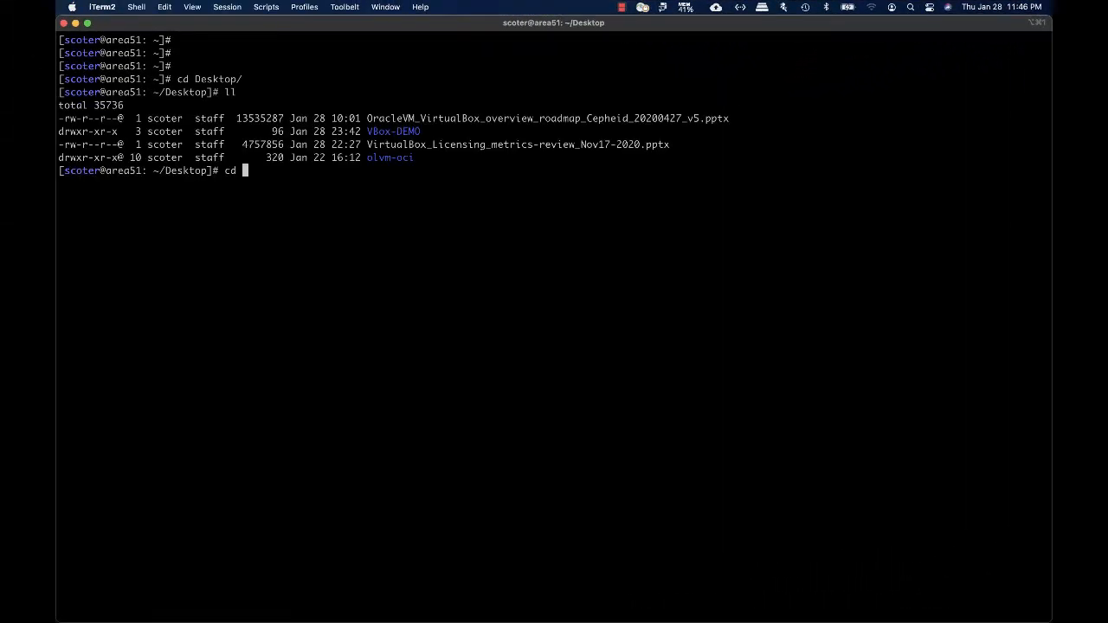
# - Change into the VBox-DEMO/ folder in iTerm2
pyautogui.write('VBox-DEMO/')
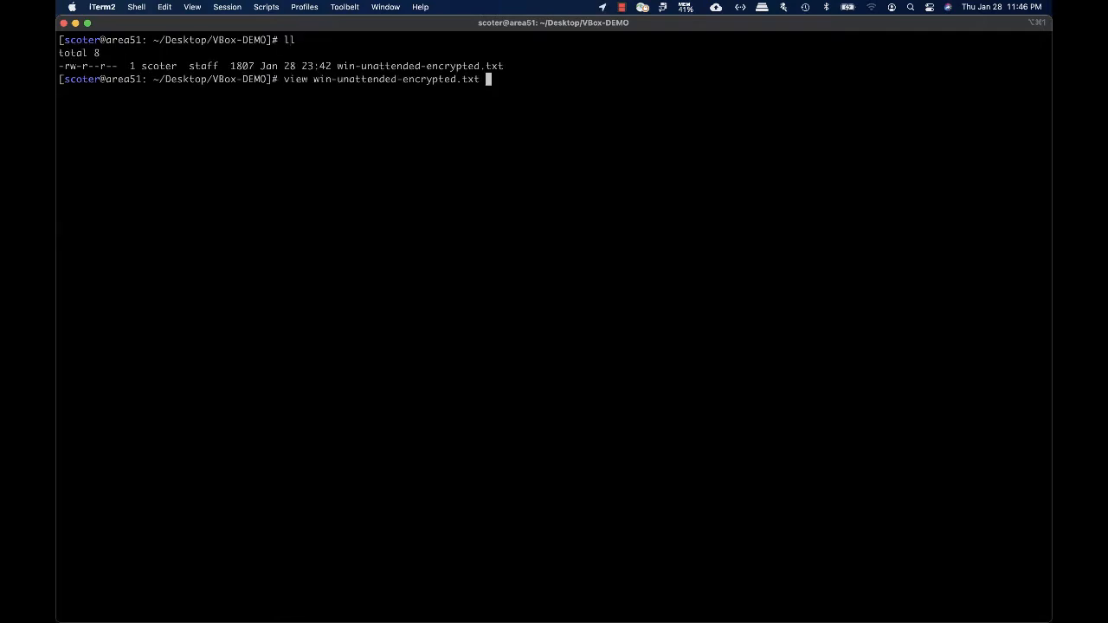
# - Open win-unattended-encrypted.txt read-only in vim to review its VBoxManage commands
pyautogui.press('enter')
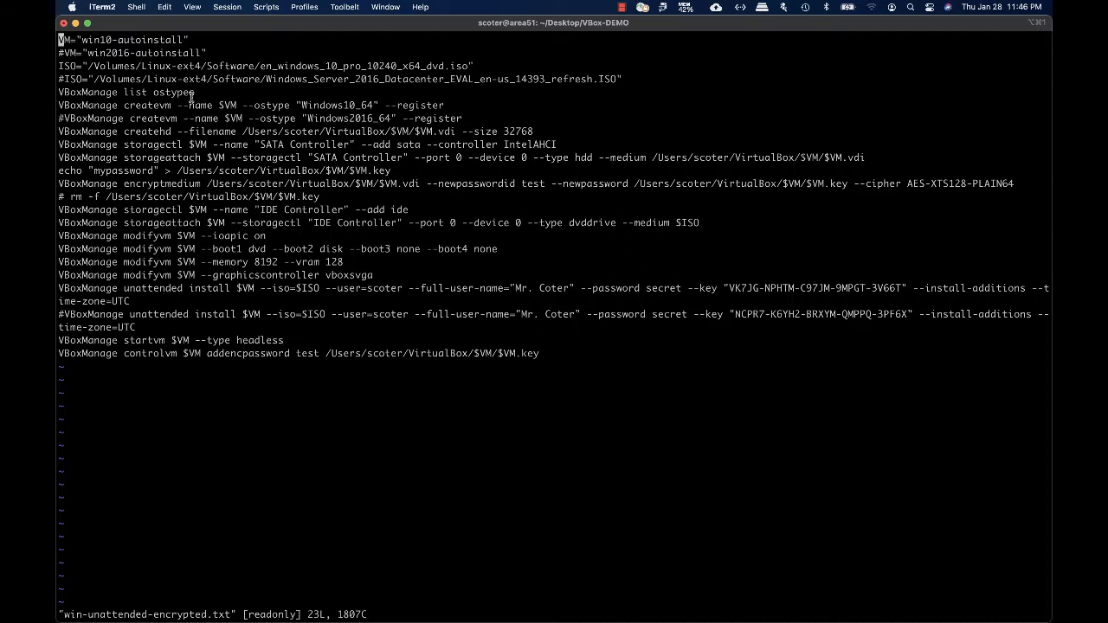
pyautogui.moveTo(178, 118)
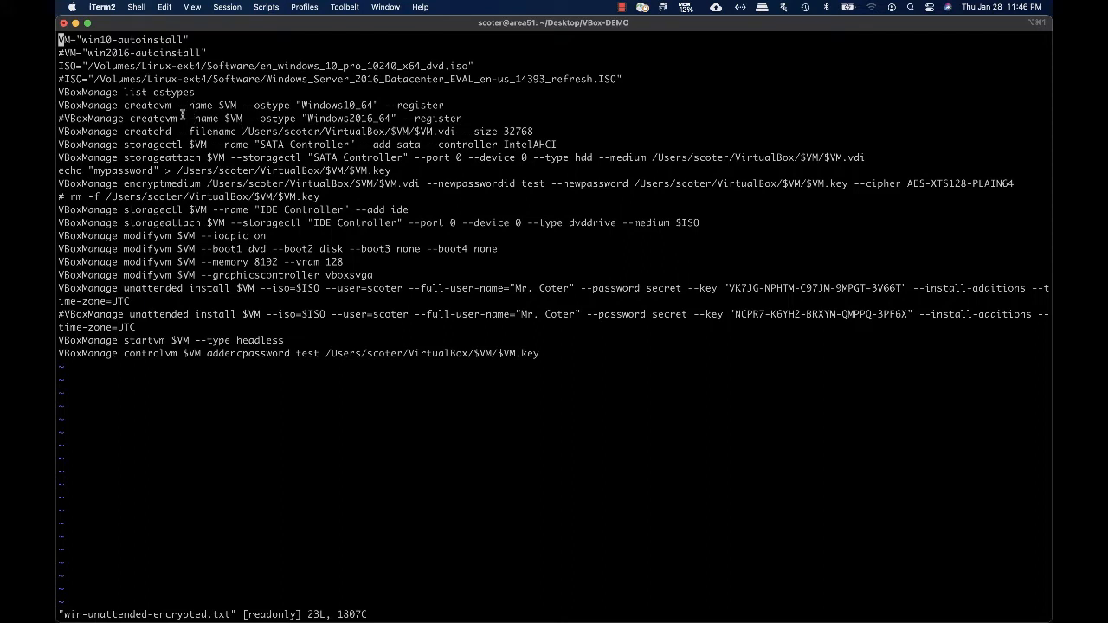
pyautogui.doubleClick(121, 40)
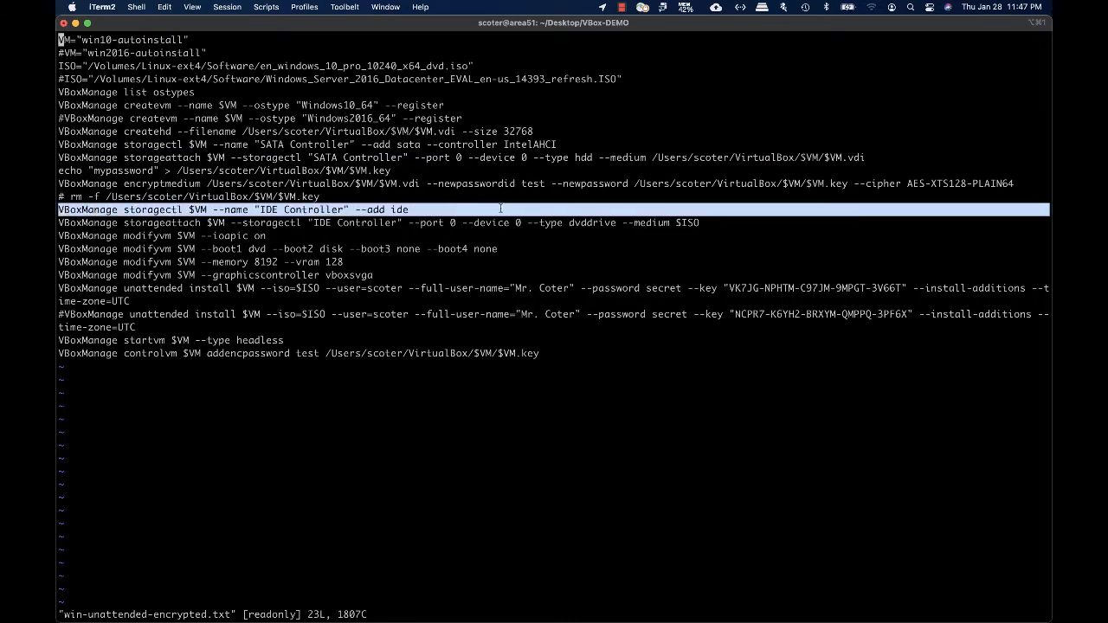
pyautogui.moveTo(673, 222)
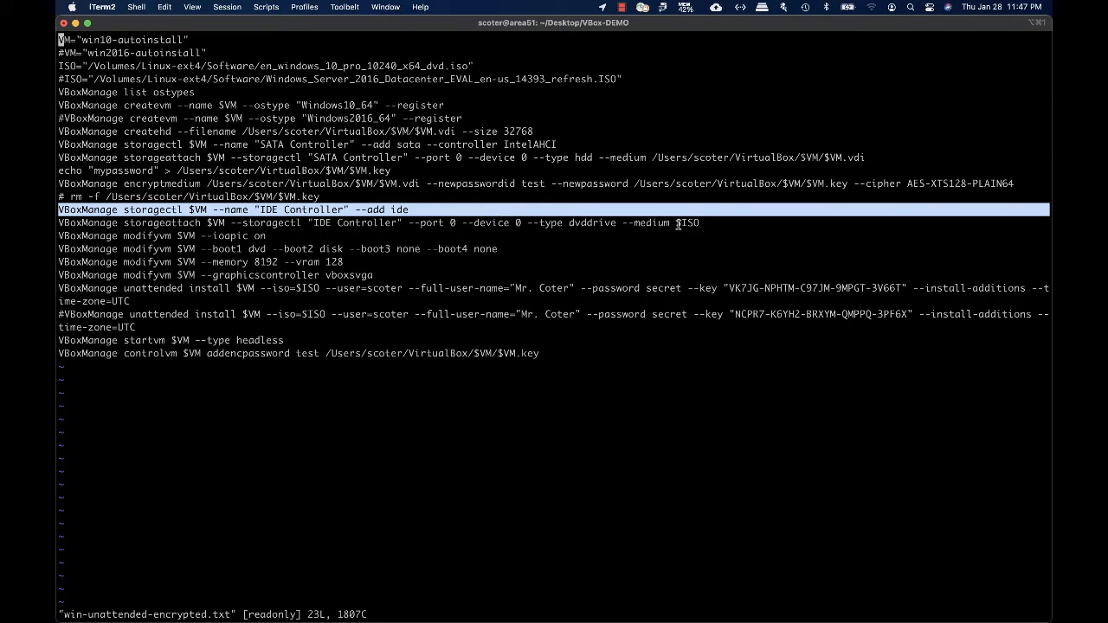
pyautogui.moveTo(592, 245)
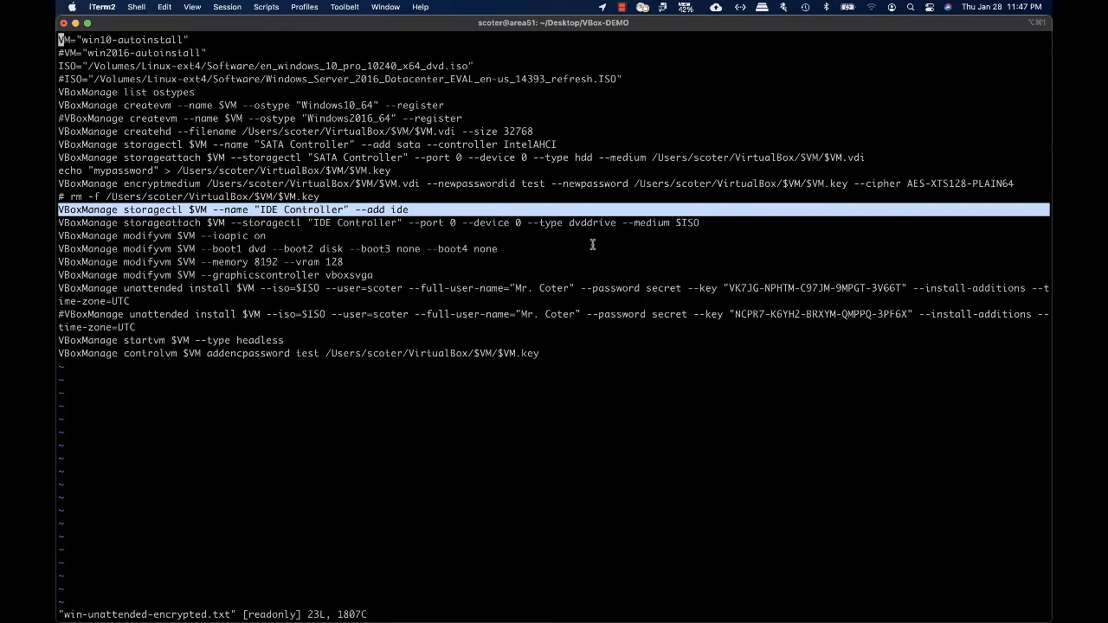
pyautogui.moveTo(590, 245)
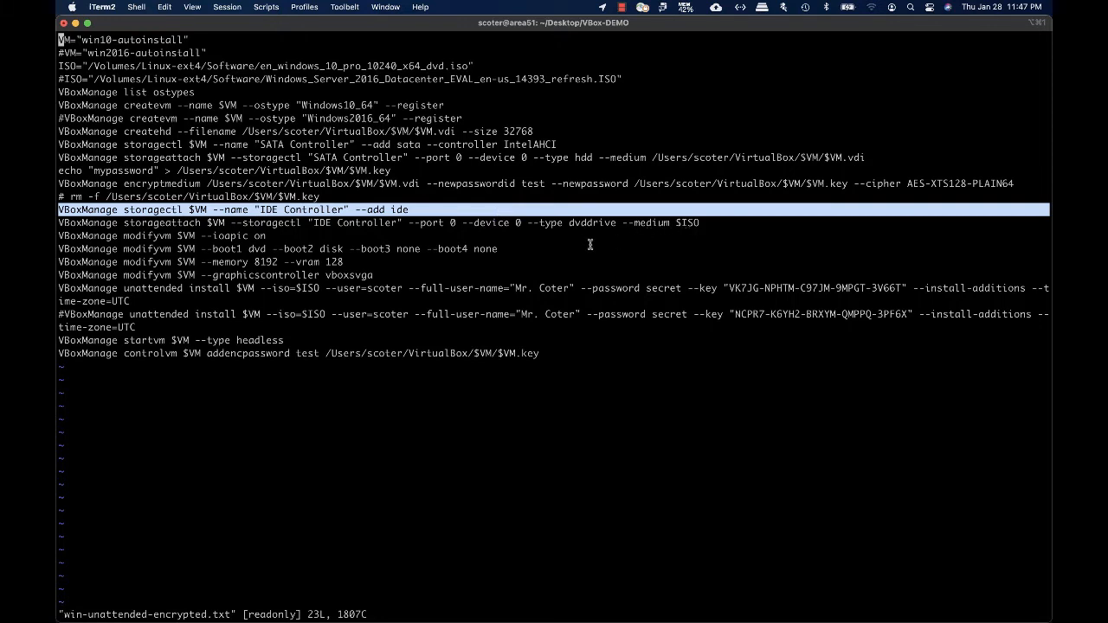
pyautogui.moveTo(350, 248)
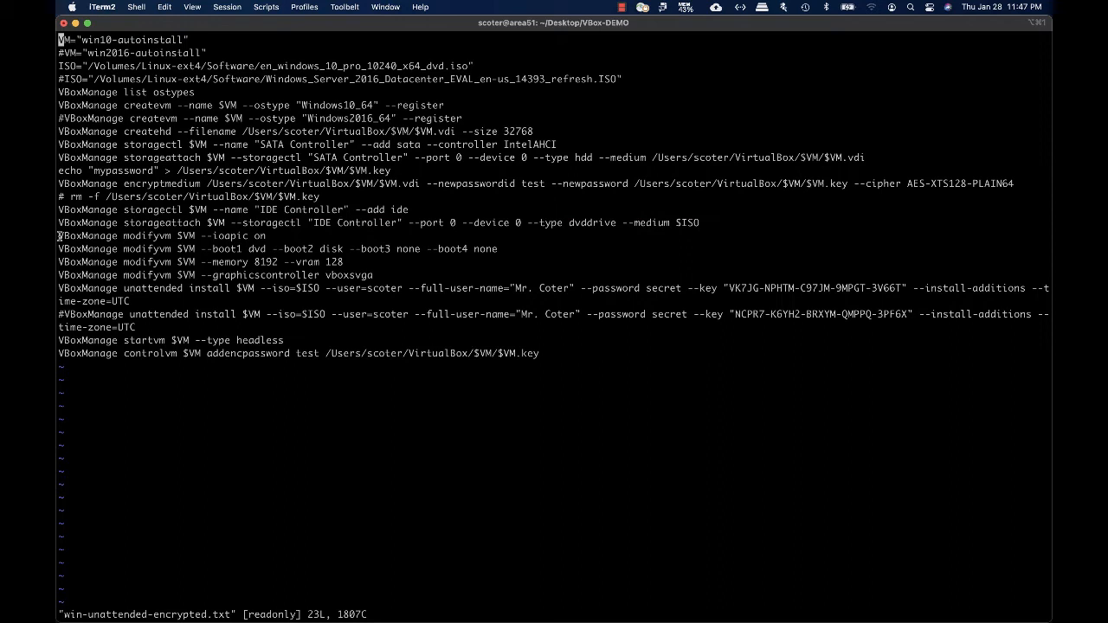
pyautogui.moveTo(57, 236); pyautogui.dragTo(437, 275)
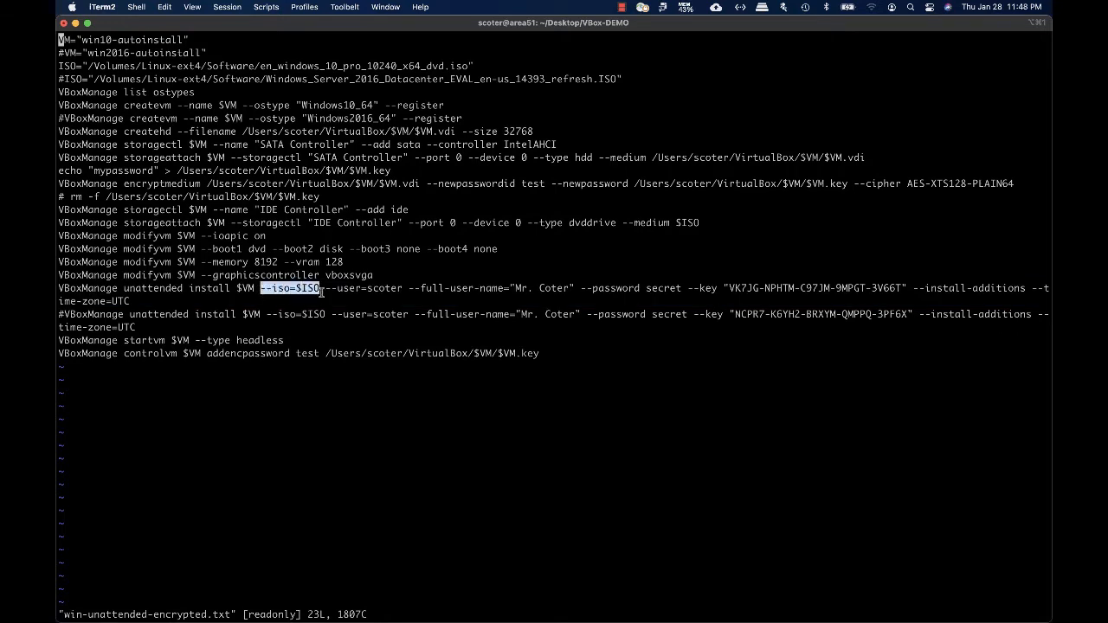
pyautogui.moveTo(359, 290)
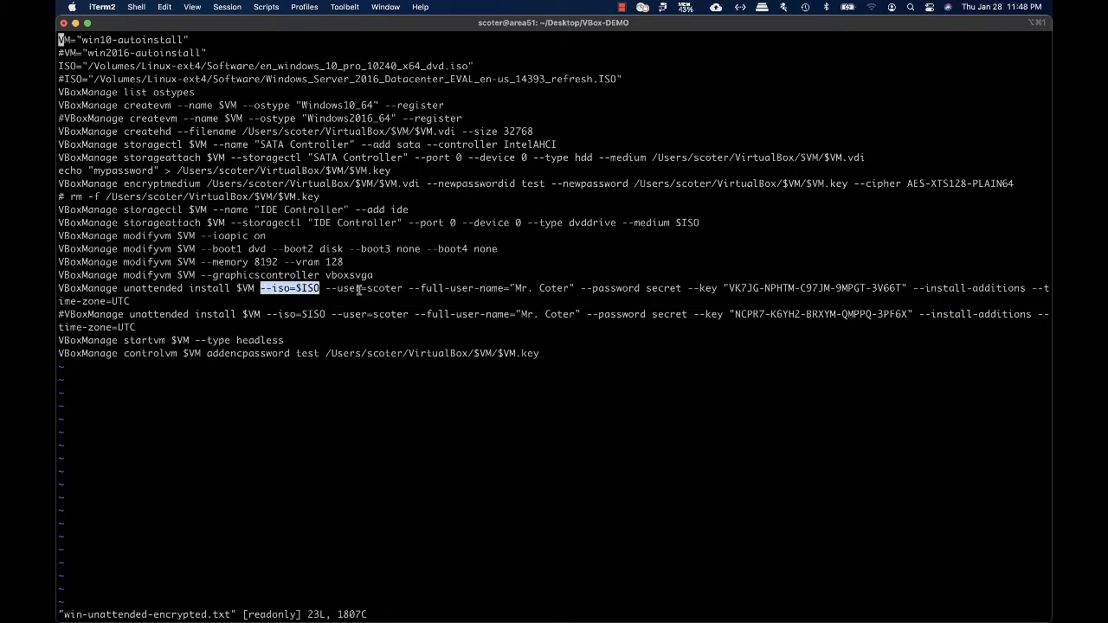
pyautogui.moveTo(394, 288)
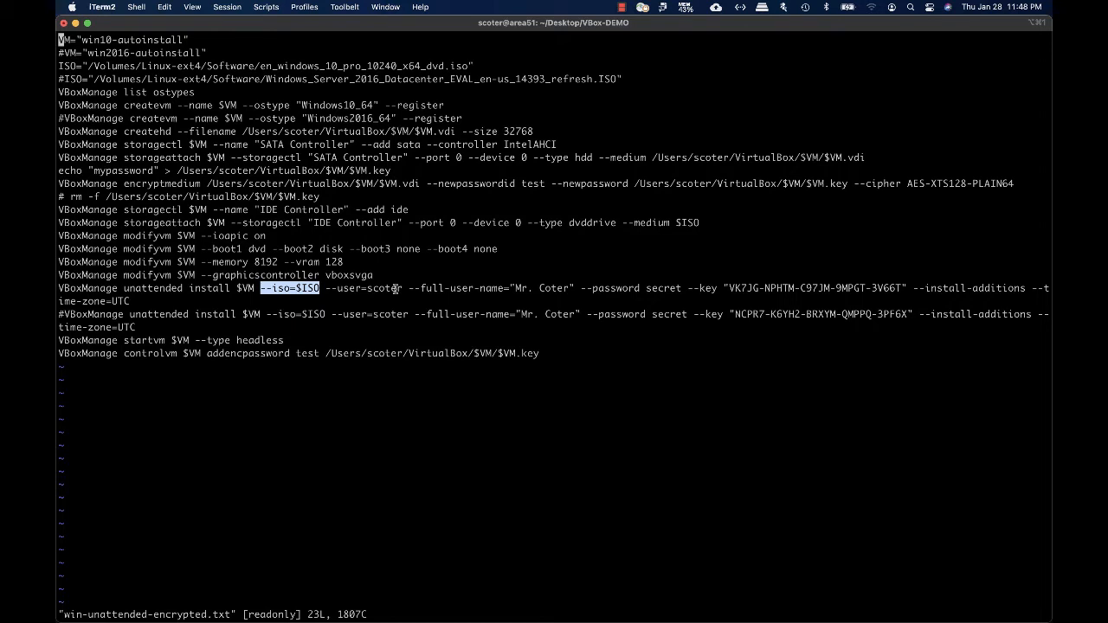
pyautogui.moveTo(608, 292)
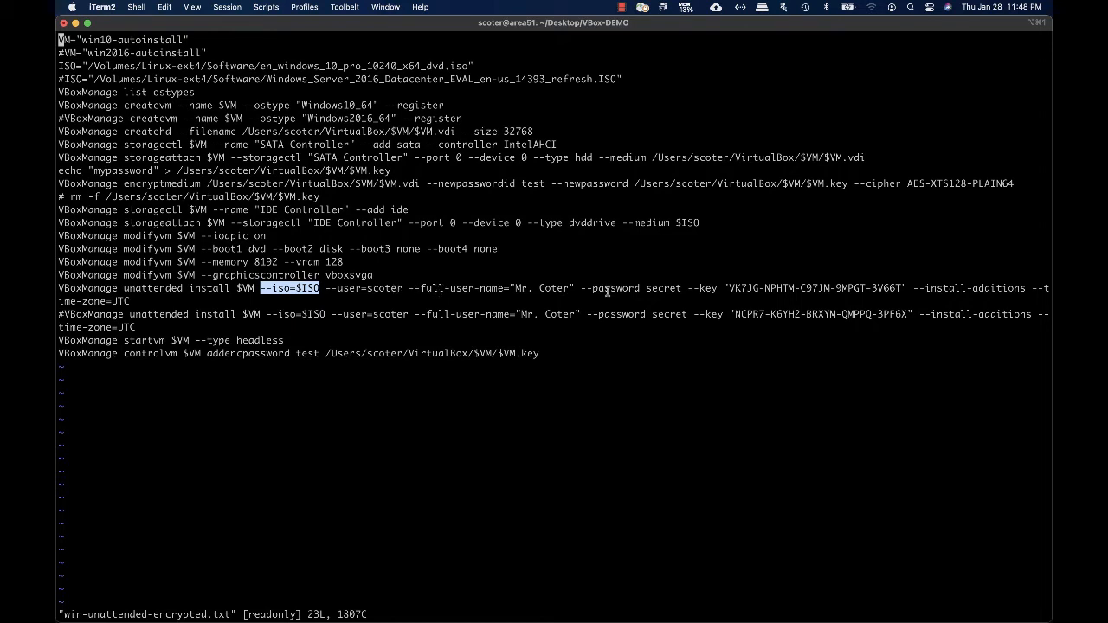
pyautogui.moveTo(712, 288)
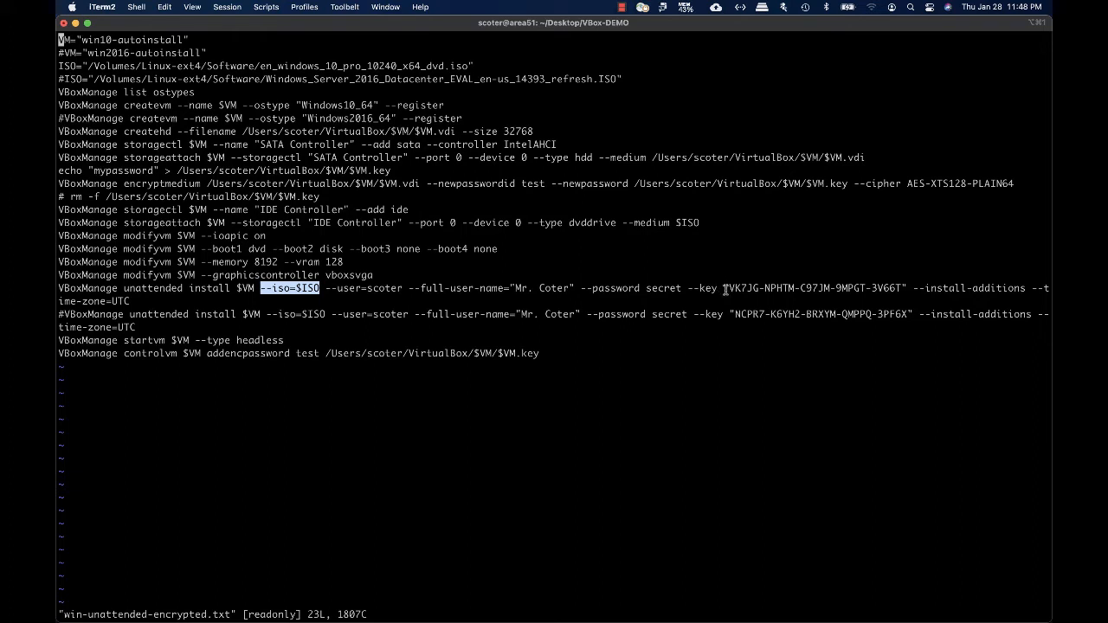
pyautogui.moveTo(756, 291)
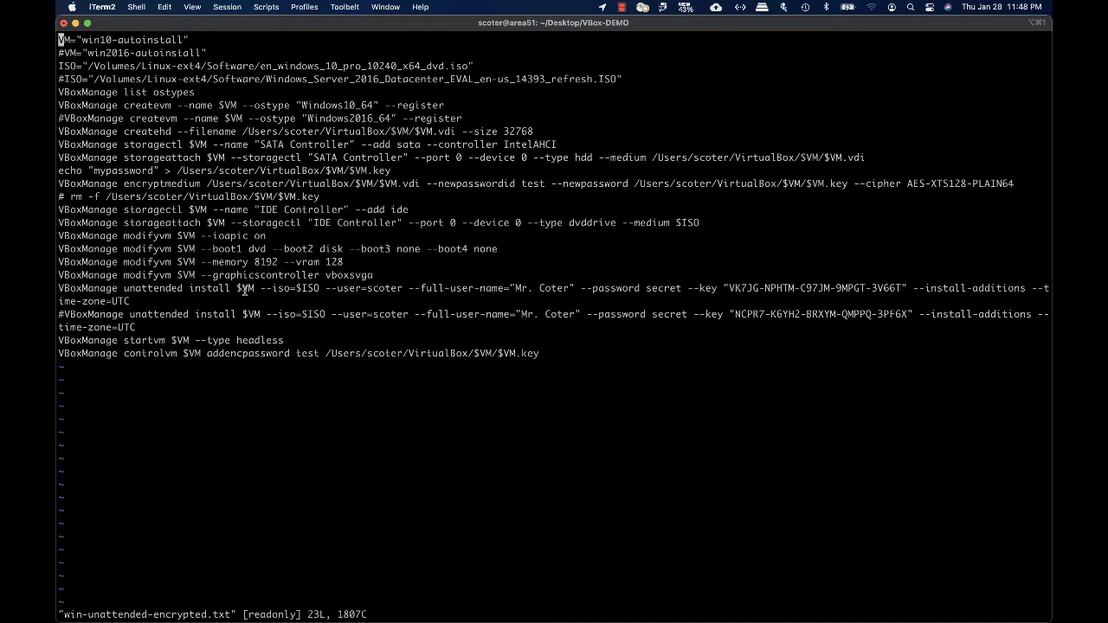
pyautogui.moveTo(187, 396)
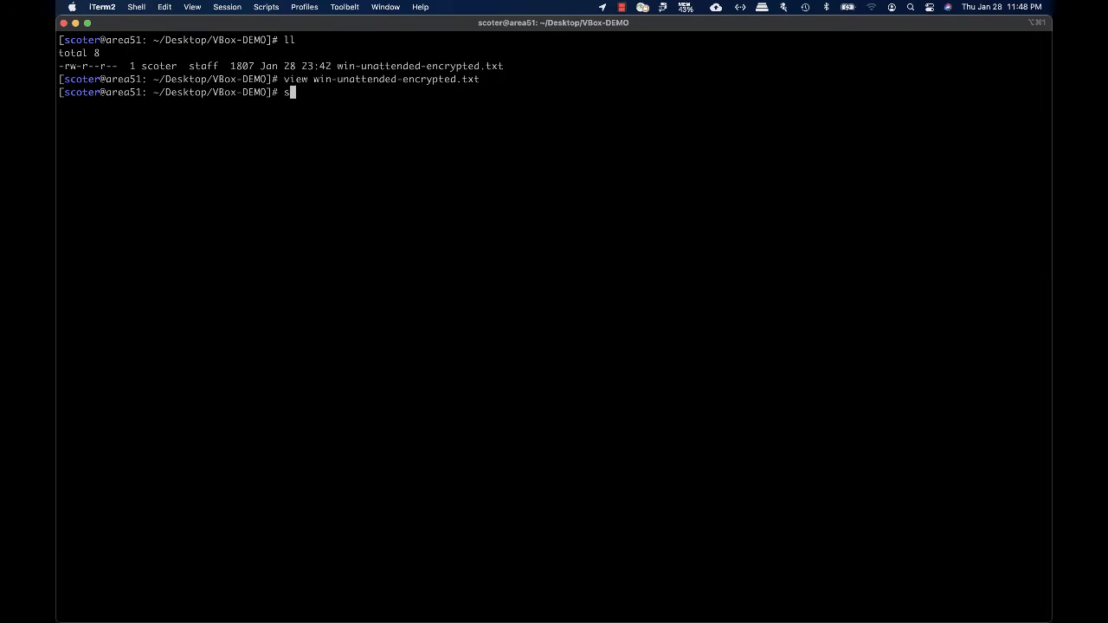
# - Run sh win-unattended-encrypted.txt to build the encrypted win10-autoinstall VM
pyautogui.write('h win-unattended-encrypted.txt')
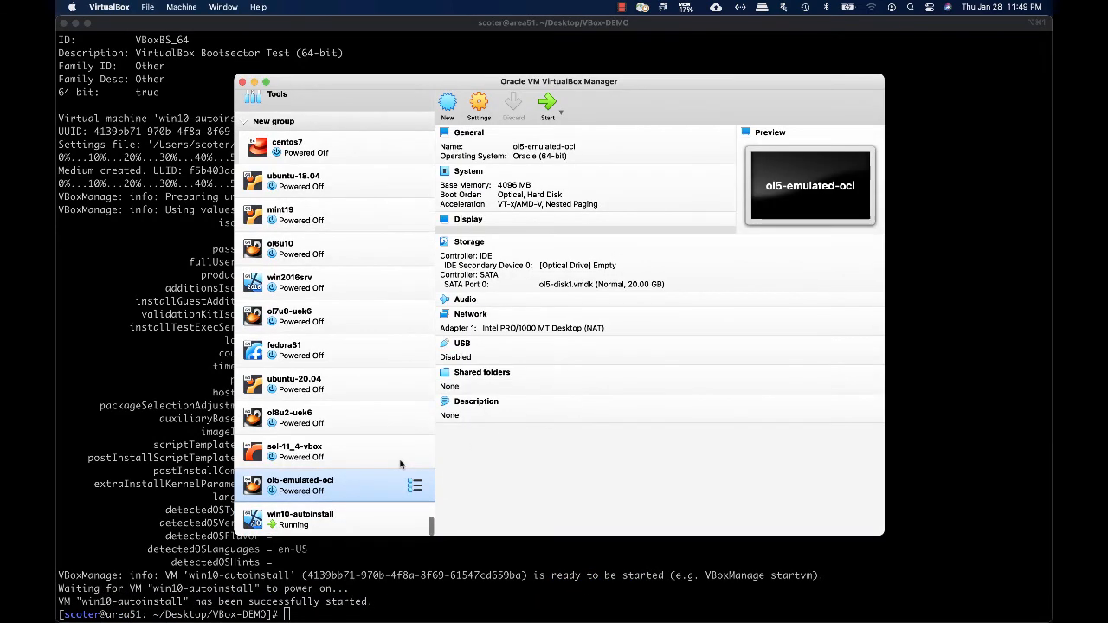
pyautogui.click(300, 519)
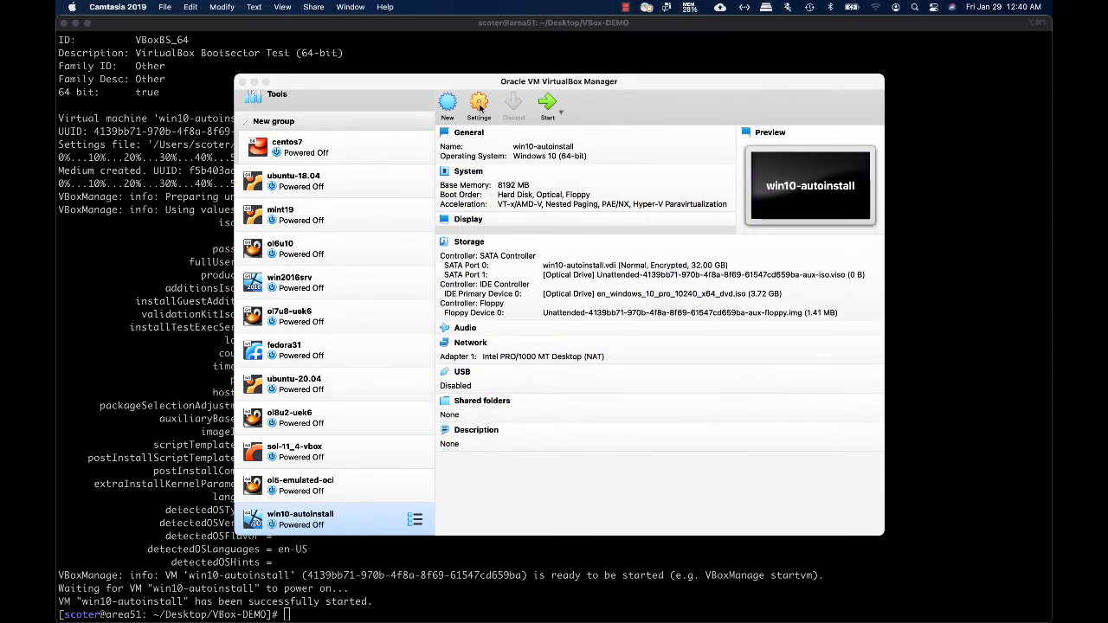
pyautogui.click(478, 104)
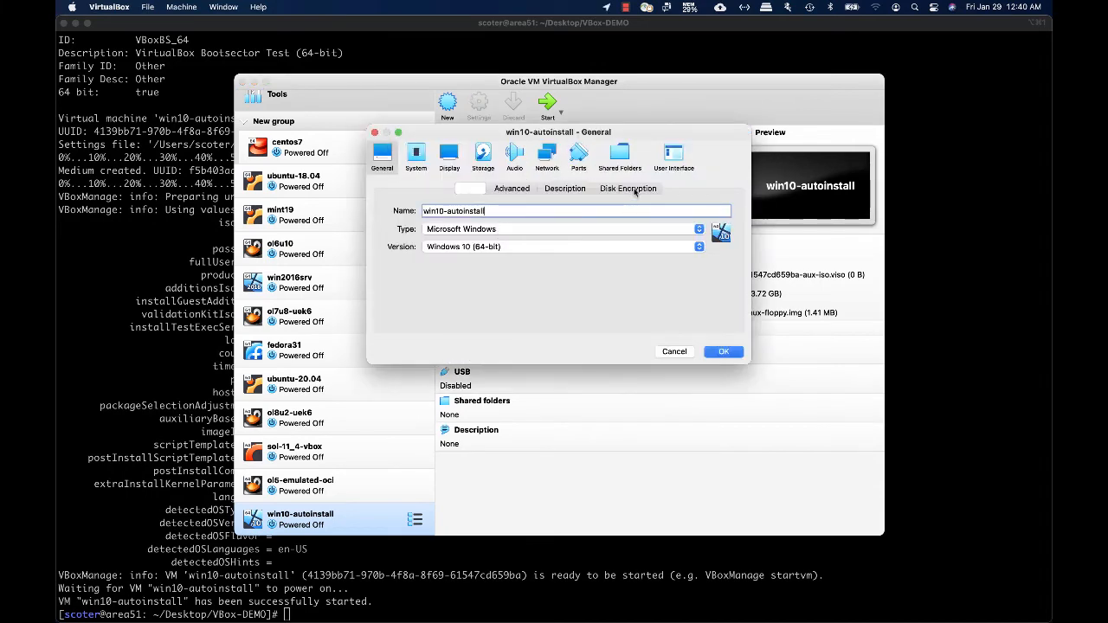
pyautogui.click(628, 189)
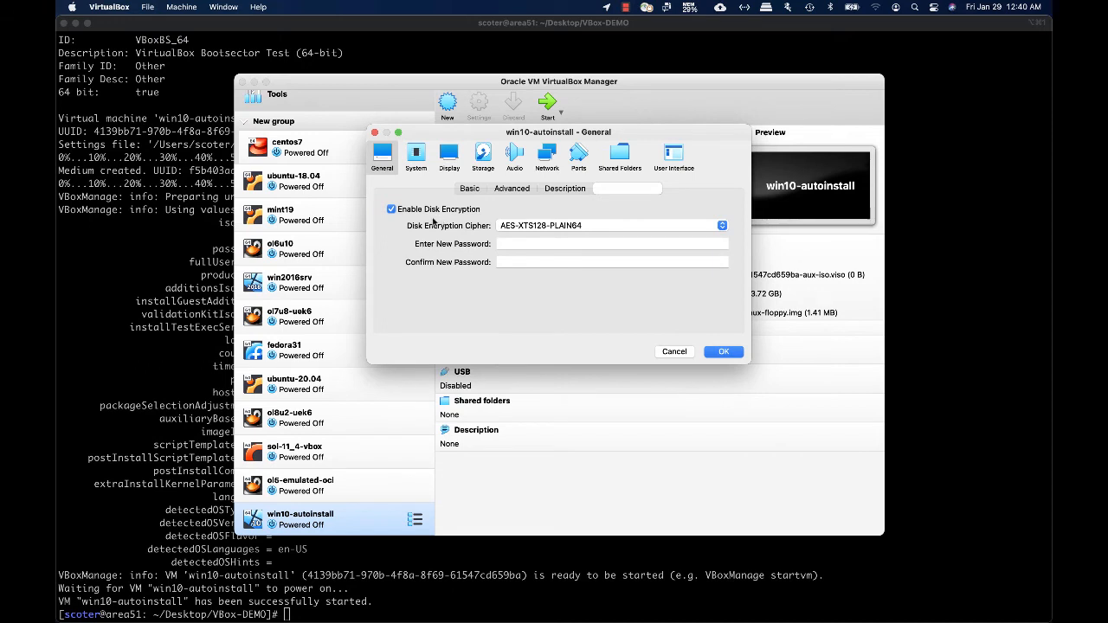
pyautogui.moveTo(674, 351)
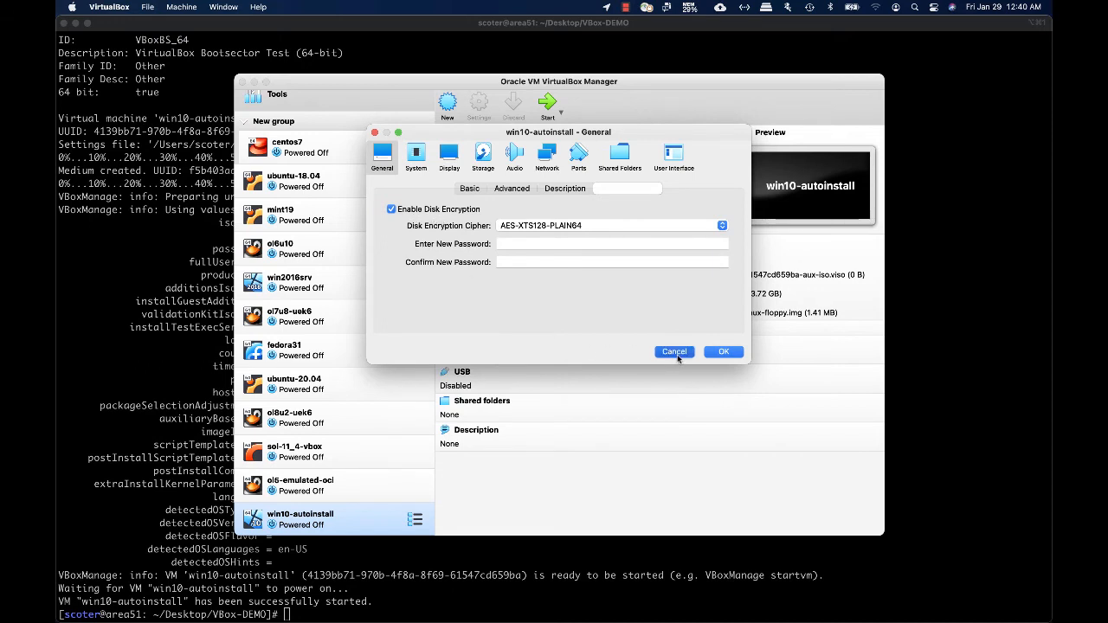
pyautogui.click(674, 351)
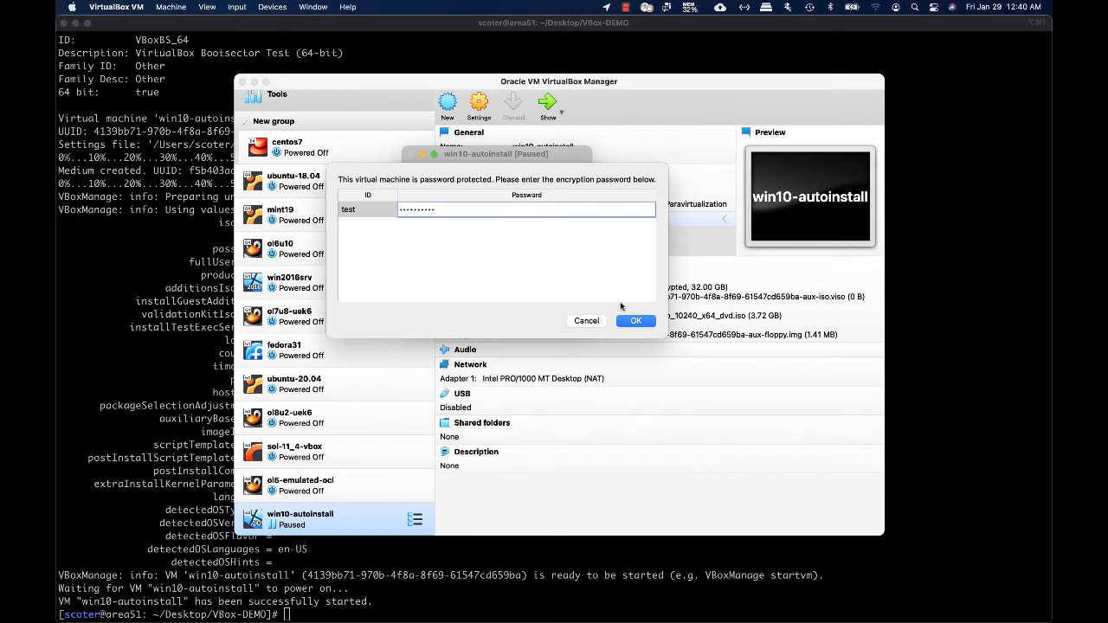
# - Submit the encryption password to boot win10-autoinstall
pyautogui.click(636, 320)
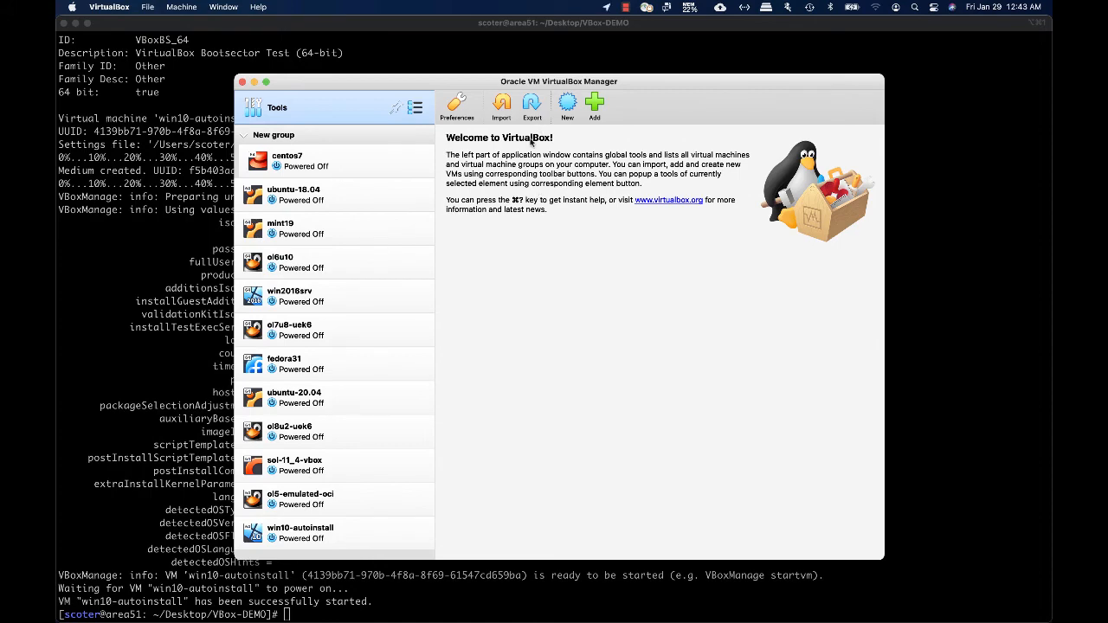
# - Export win10-autoinstall as an .ova appliance into Documents, keeping the default file path
pyautogui.click(532, 104)
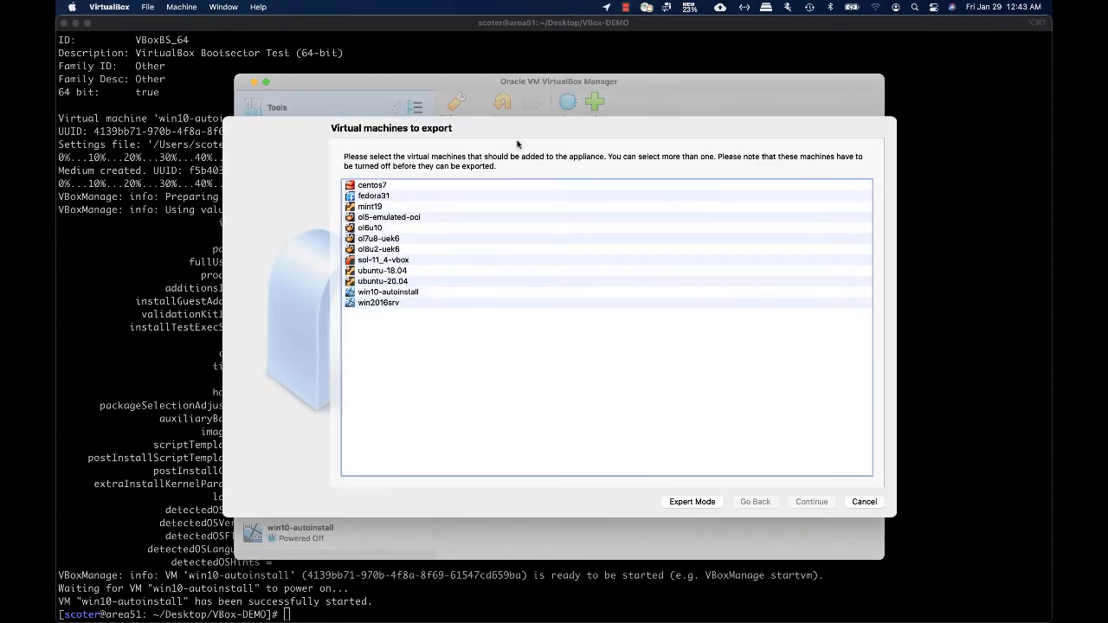
pyautogui.click(387, 292)
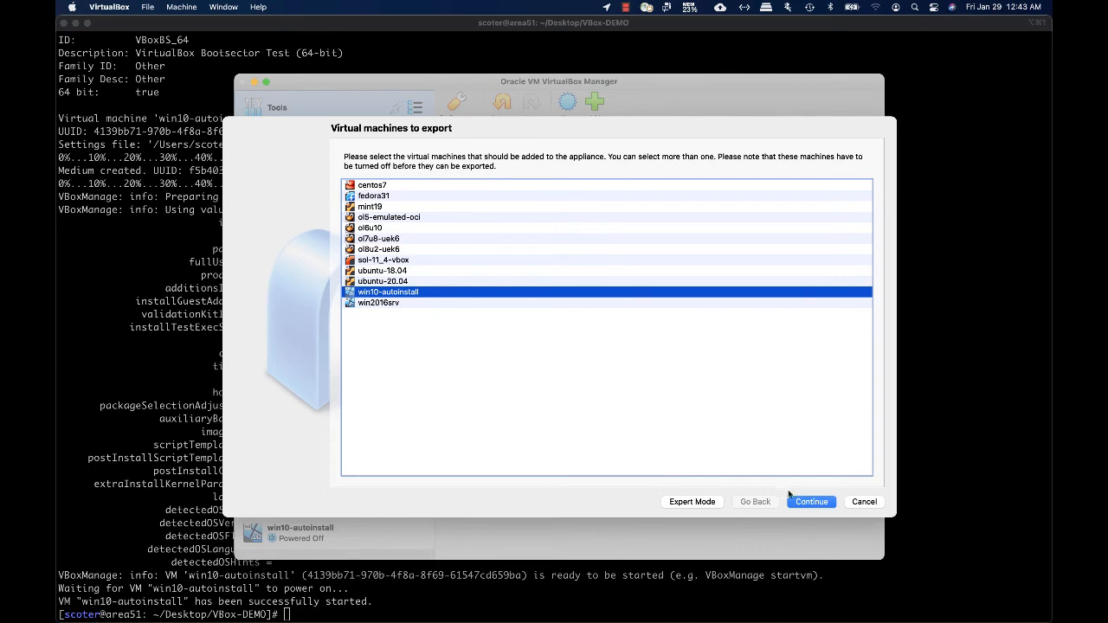
pyautogui.click(810, 501)
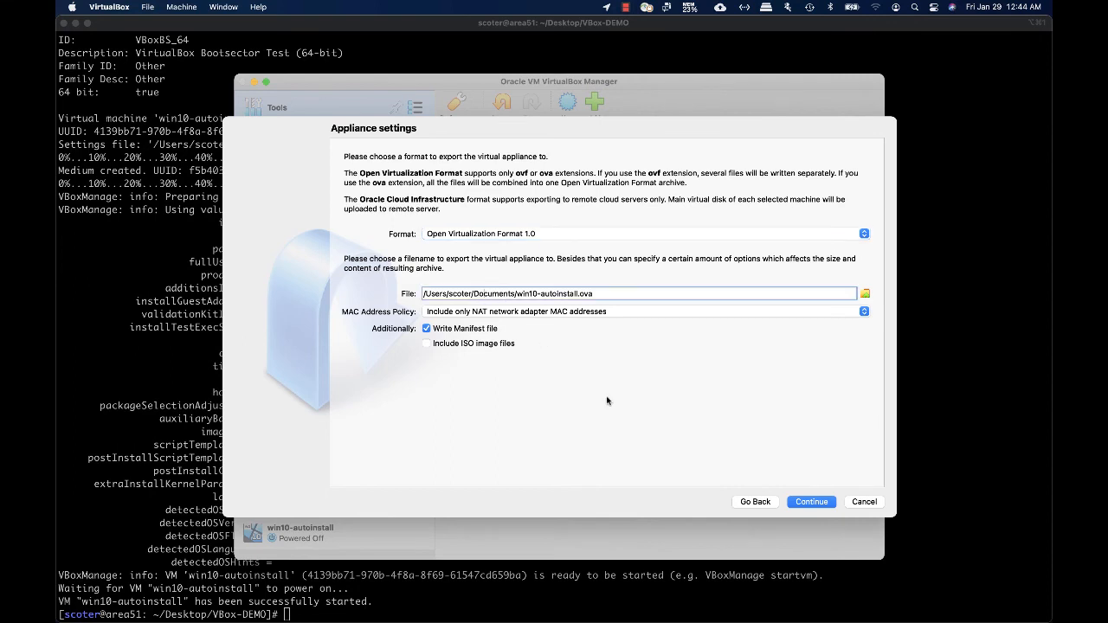
pyautogui.click(811, 501)
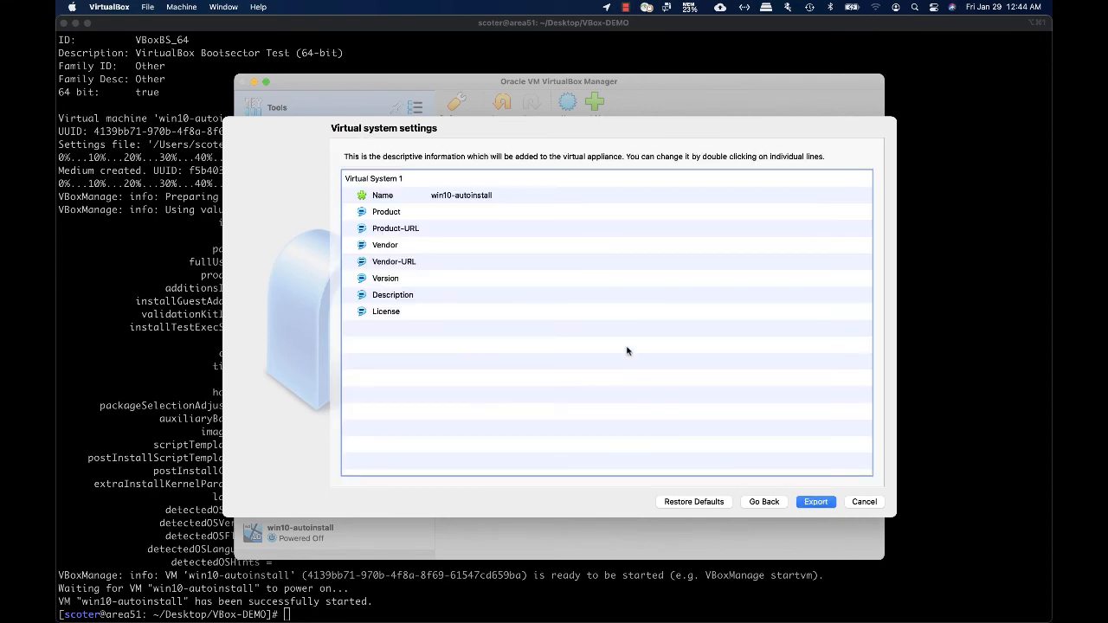
pyautogui.moveTo(477, 248)
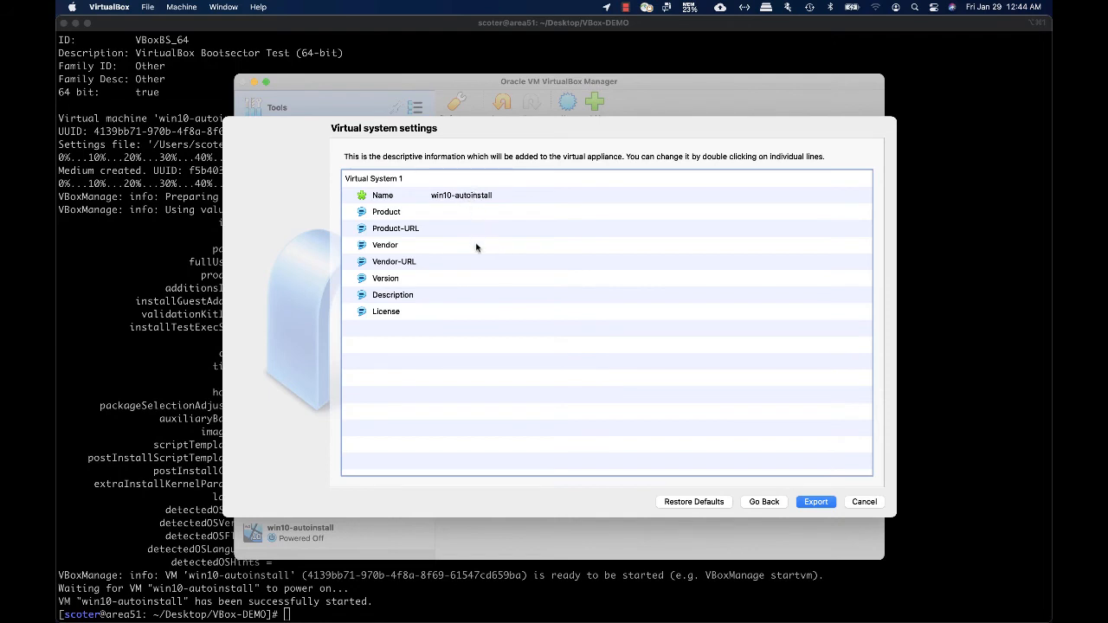
pyautogui.moveTo(501, 248)
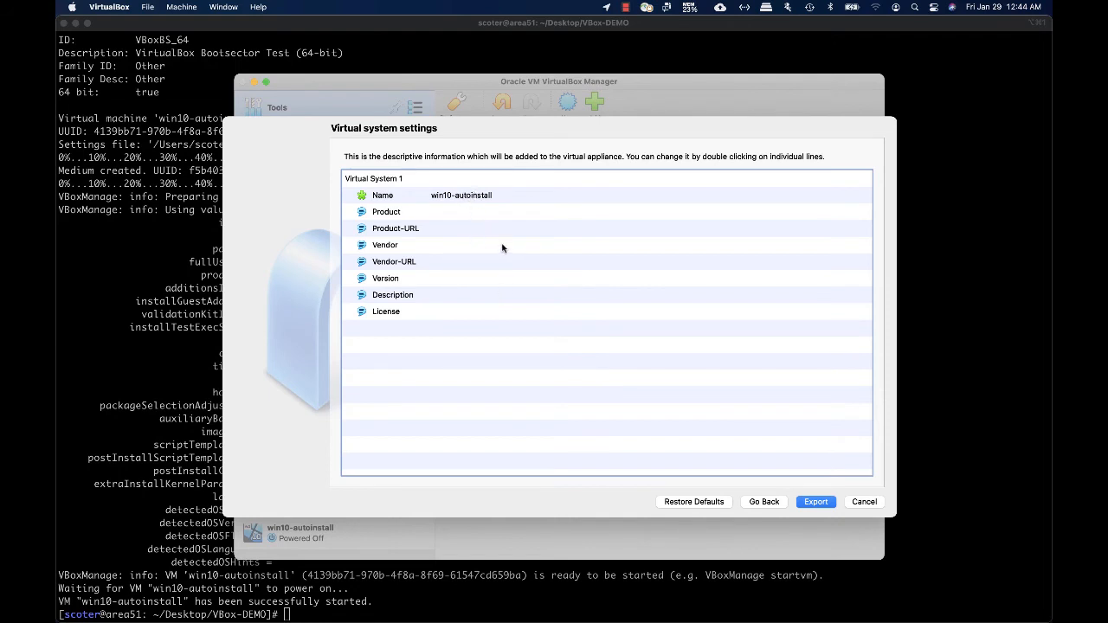
pyautogui.moveTo(535, 251)
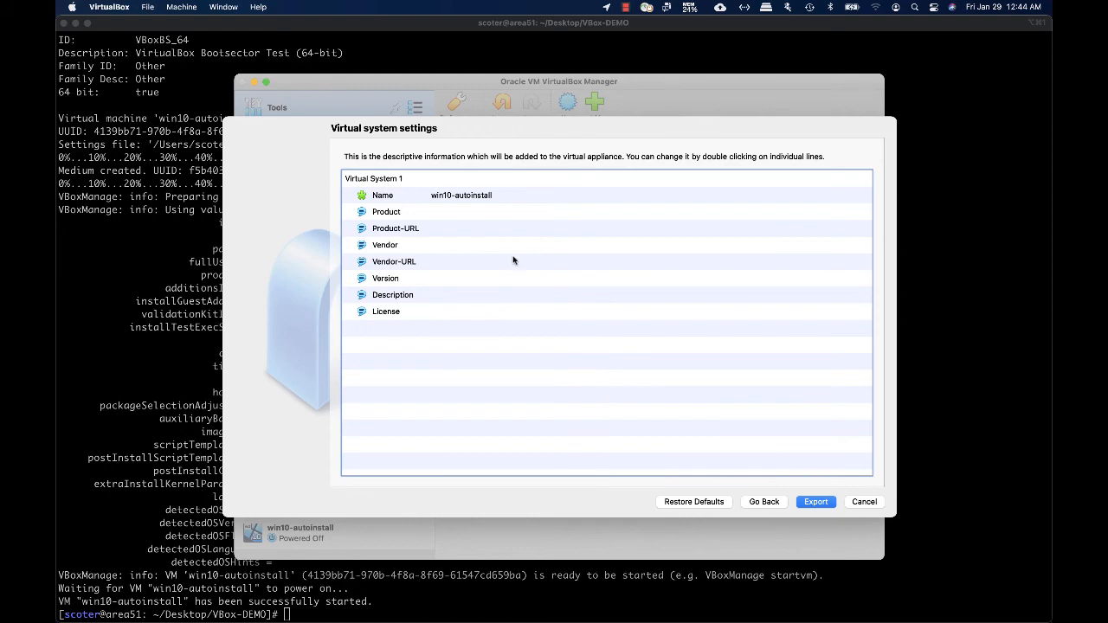
pyautogui.moveTo(541, 320)
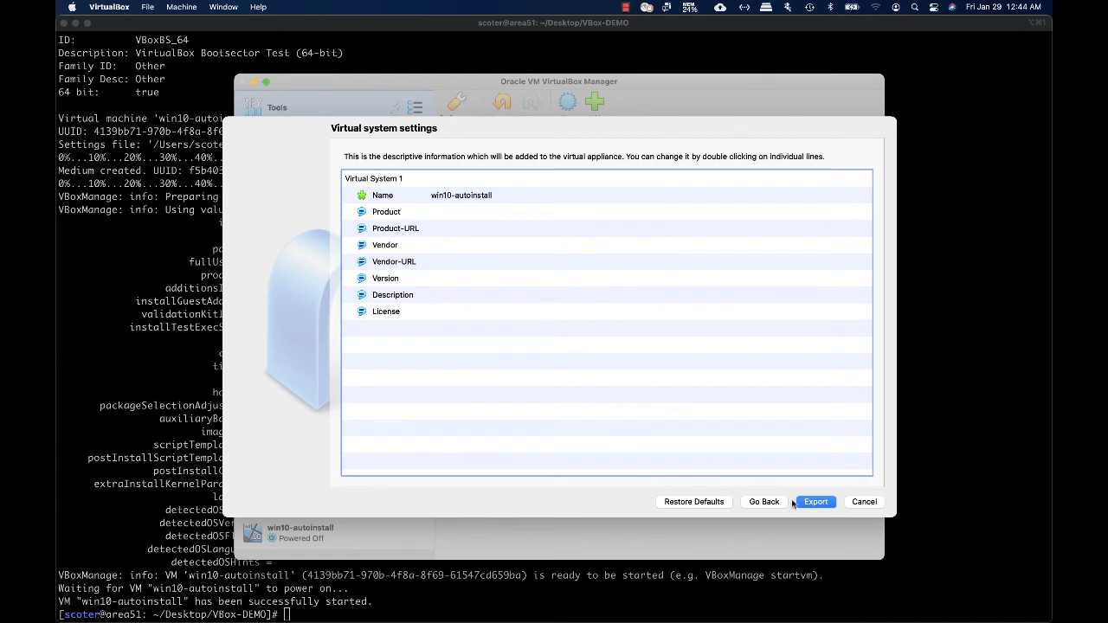
pyautogui.click(815, 502)
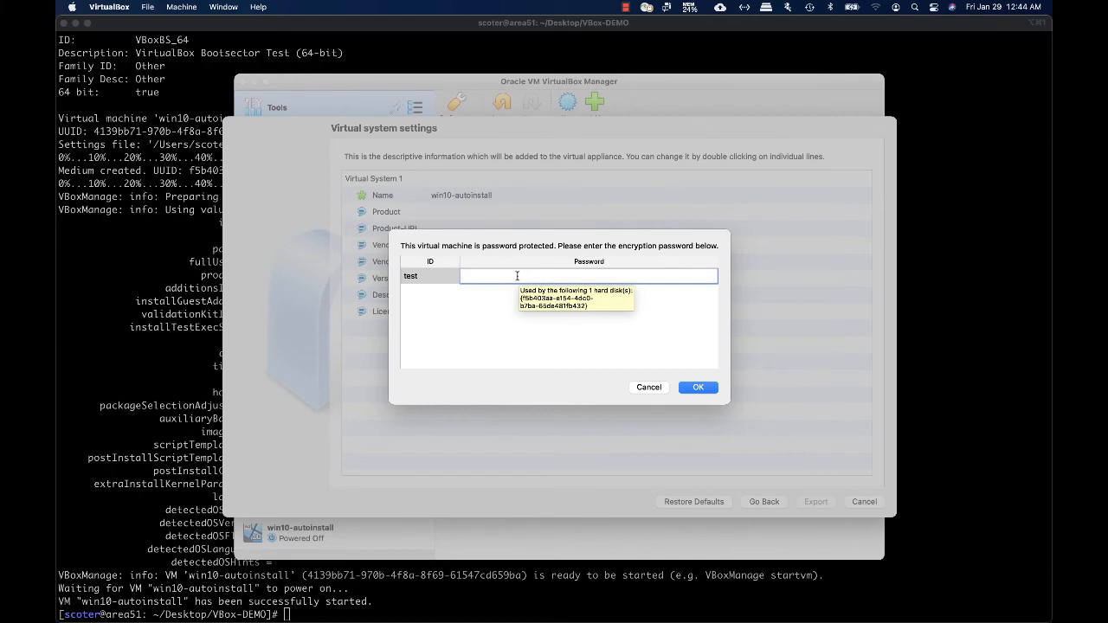
# - Enter the disk encryption password so the win10-autoinstall export proceeds
pyautogui.write('password')
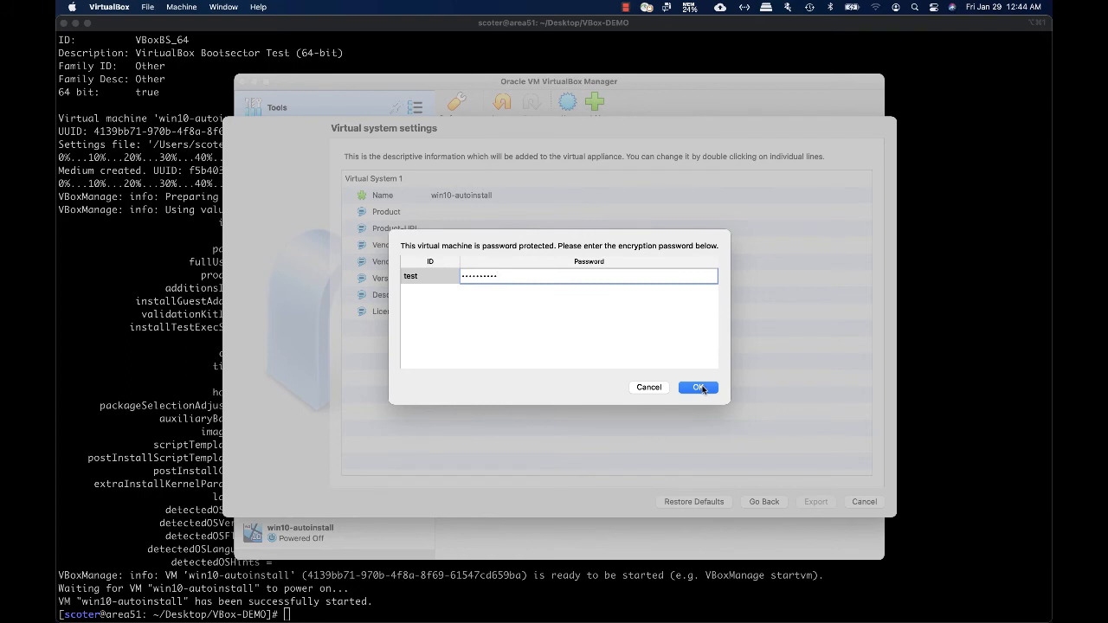
pyautogui.click(697, 387)
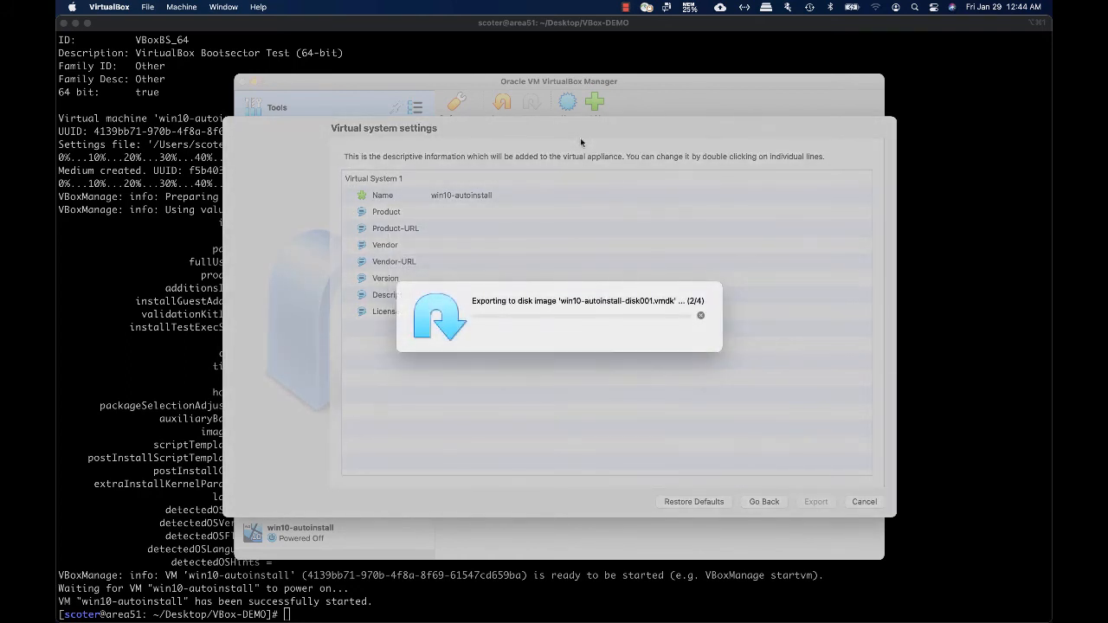